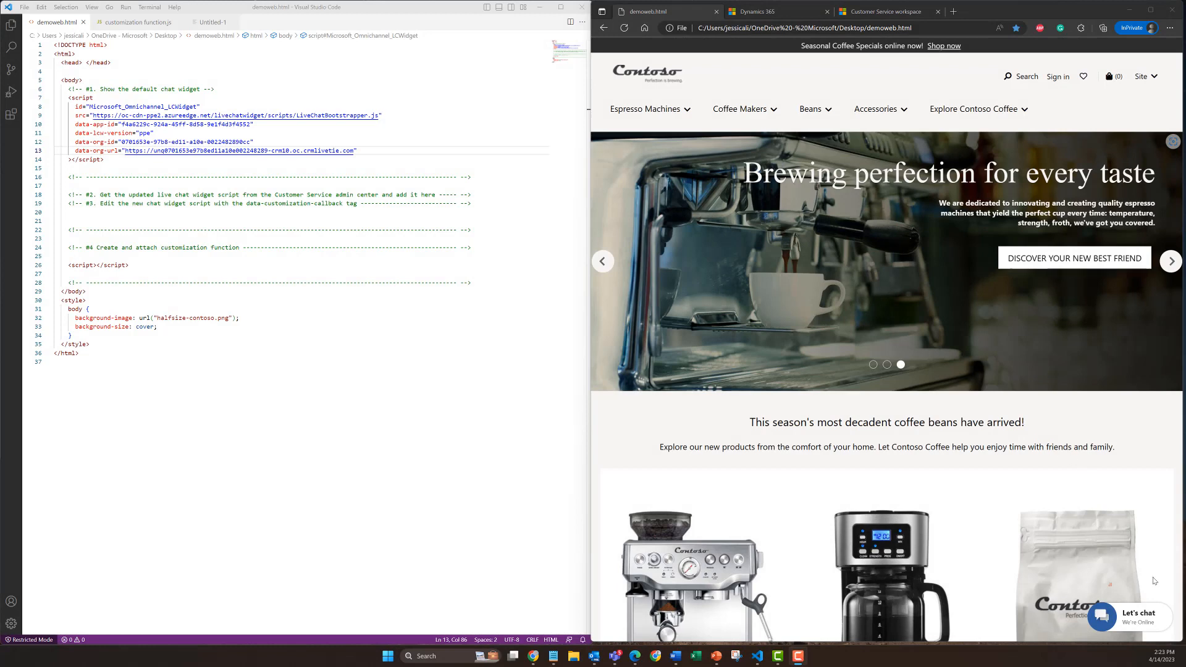
Step: Try the default chat widget on the Contoso page and close it without keeping a copy
left_click(1121, 615)
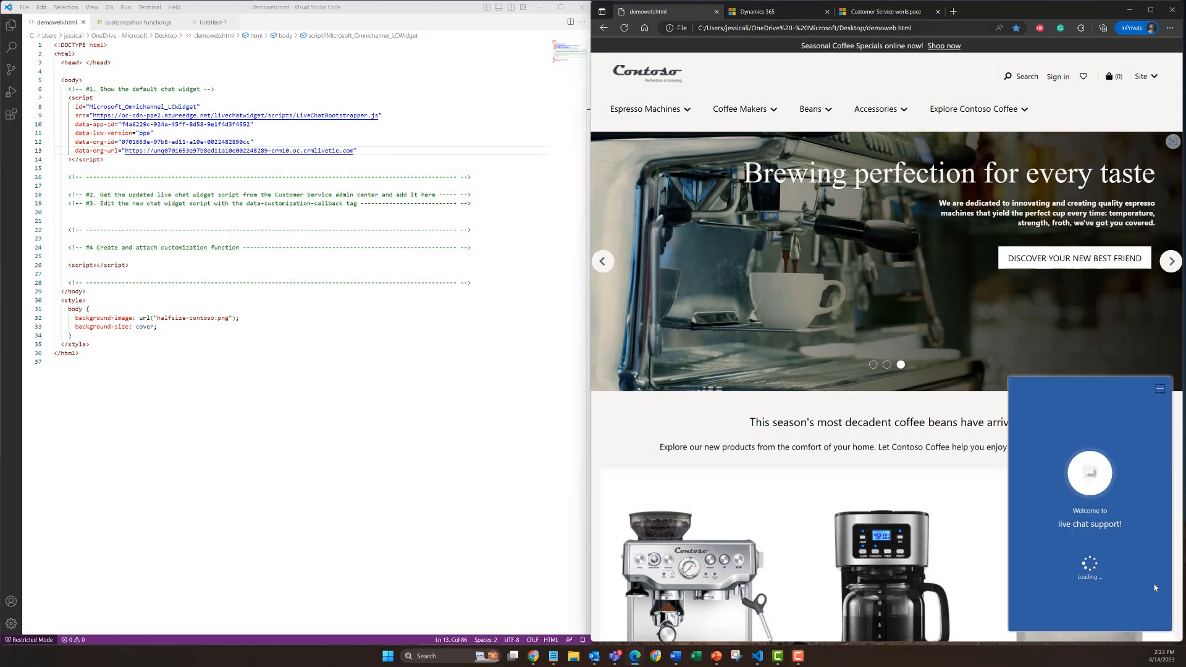
mouse_move(1151, 419)
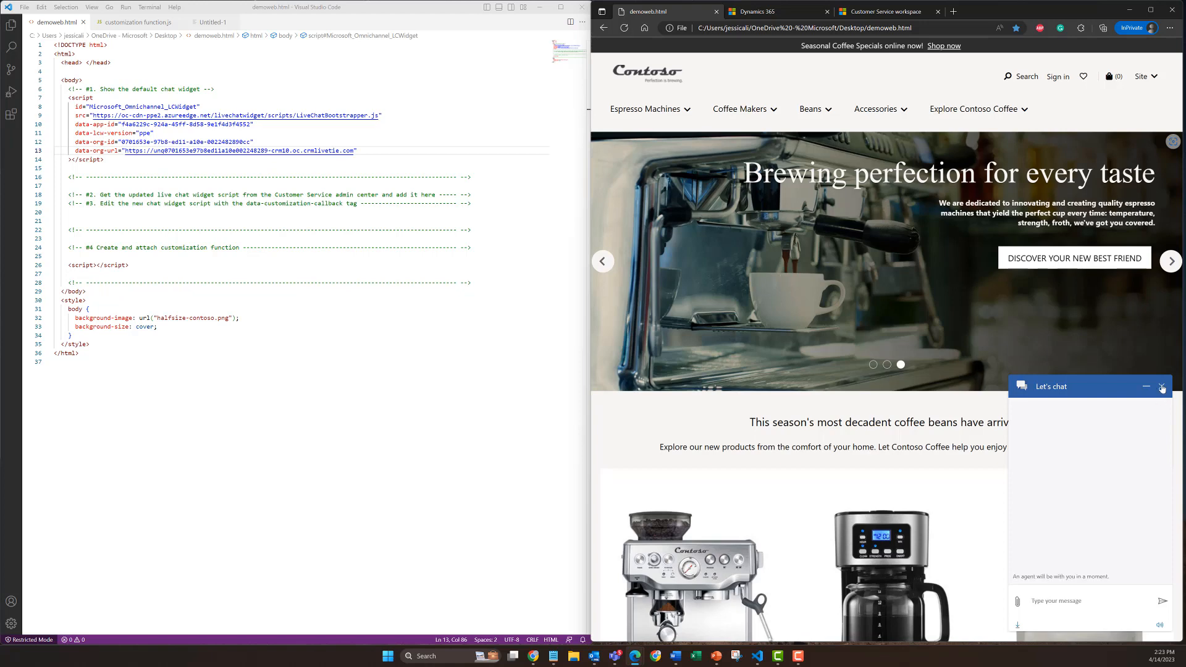
left_click(1162, 387)
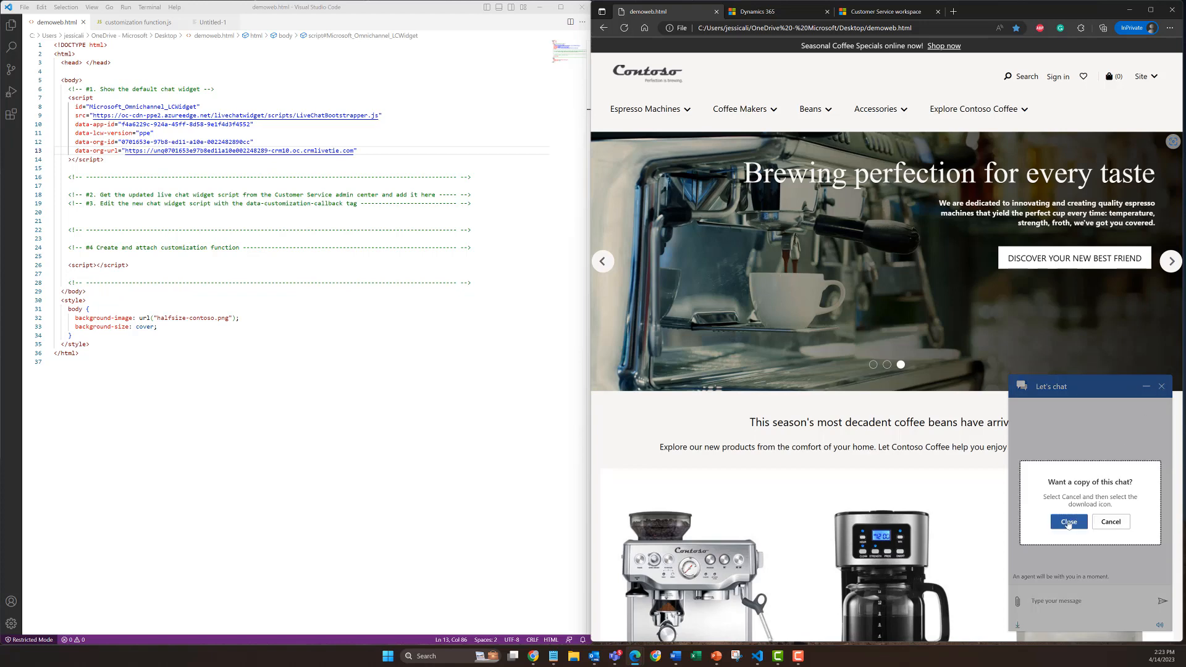
left_click(1067, 522)
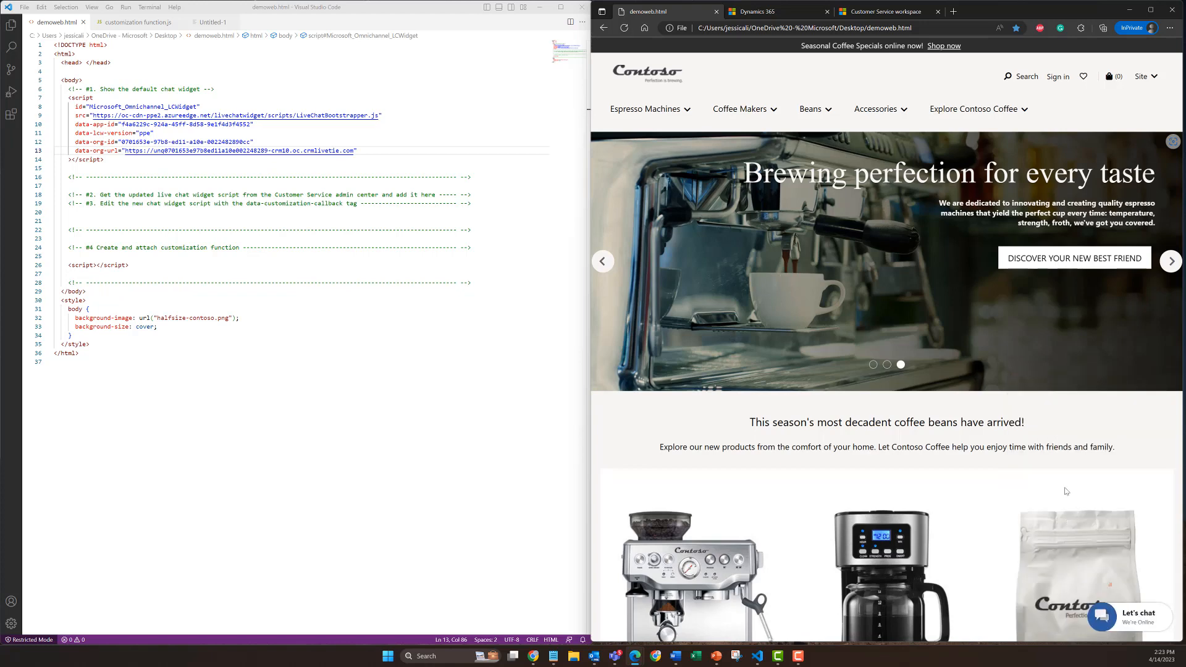
Step: Copy the Live Chat Widget 2.0 script from the lcw2.0-demo workstream and choose its spot in demoweb.html
left_click(771, 11)
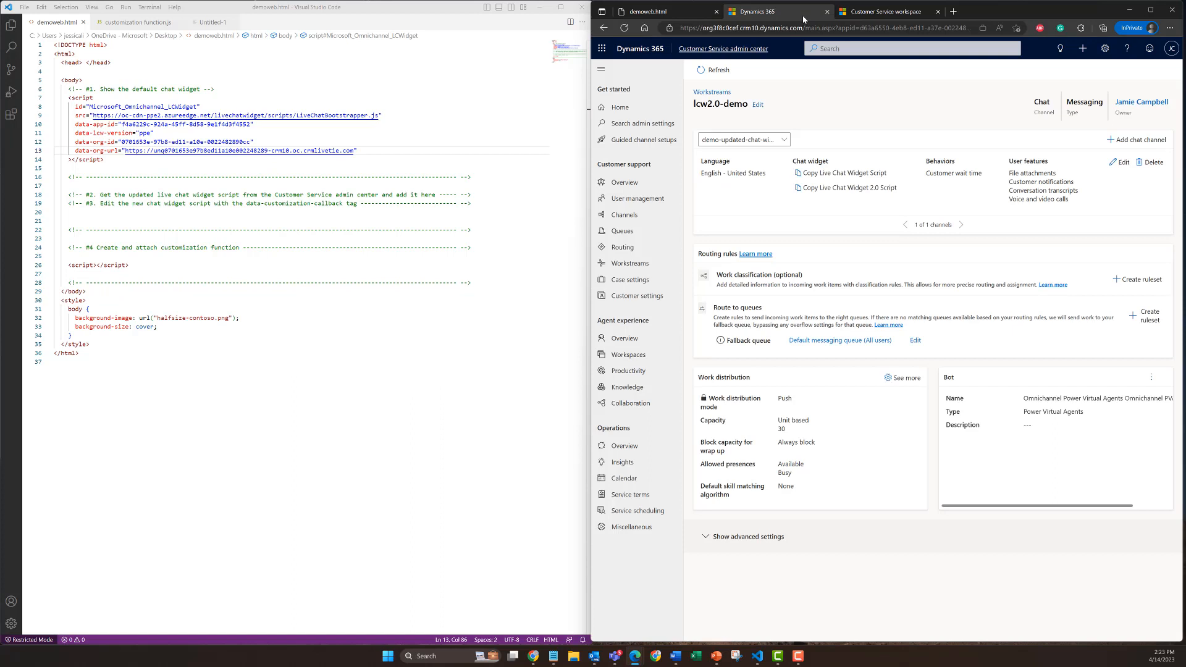
mouse_move(875, 119)
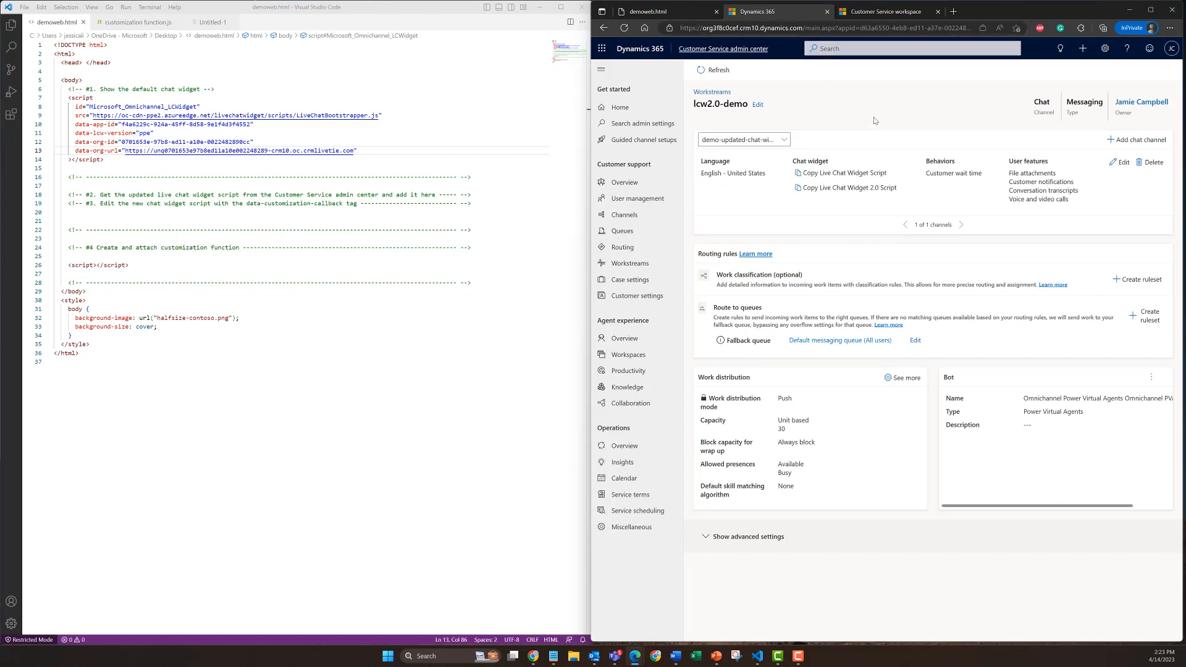
left_click(845, 188)
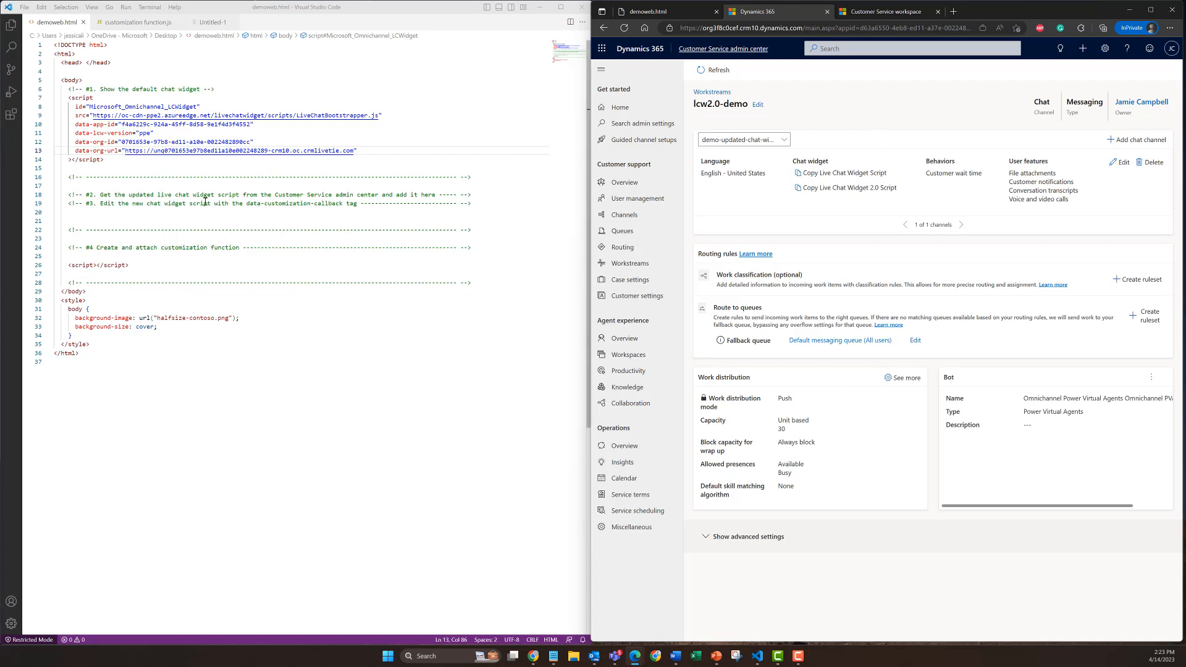
left_click(356, 209)
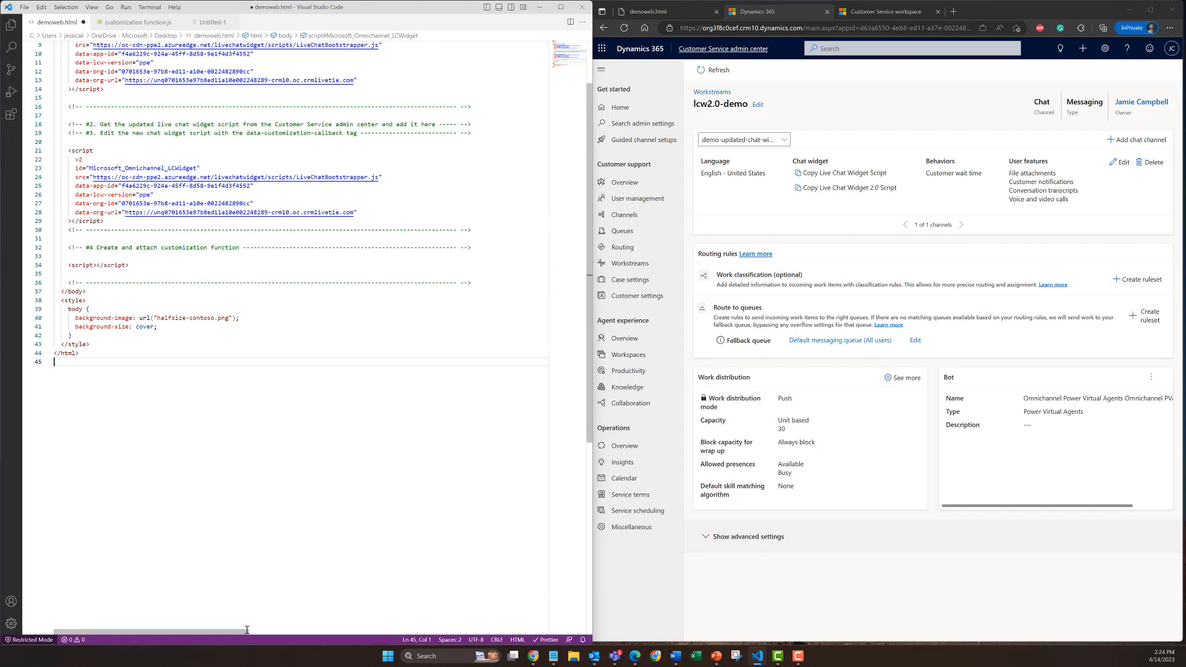
Step: Paste the v2 widget script and add data-customization-callback="lcw" after the org URL
left_click(278, 292)
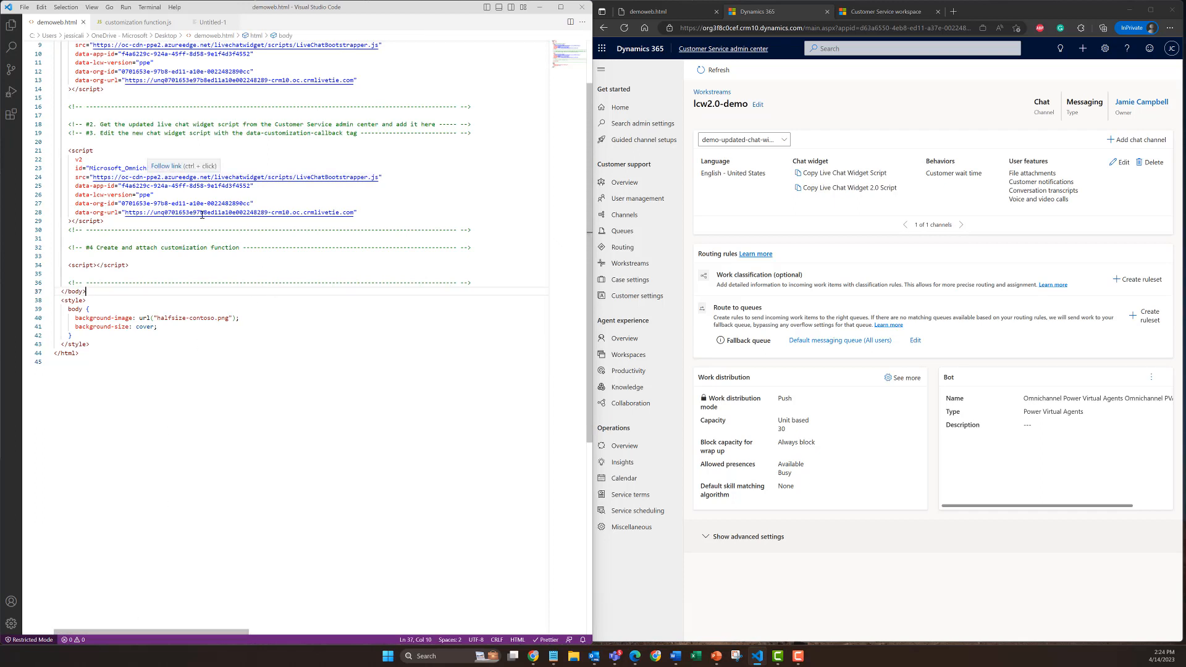
left_click(366, 212)
type("data")
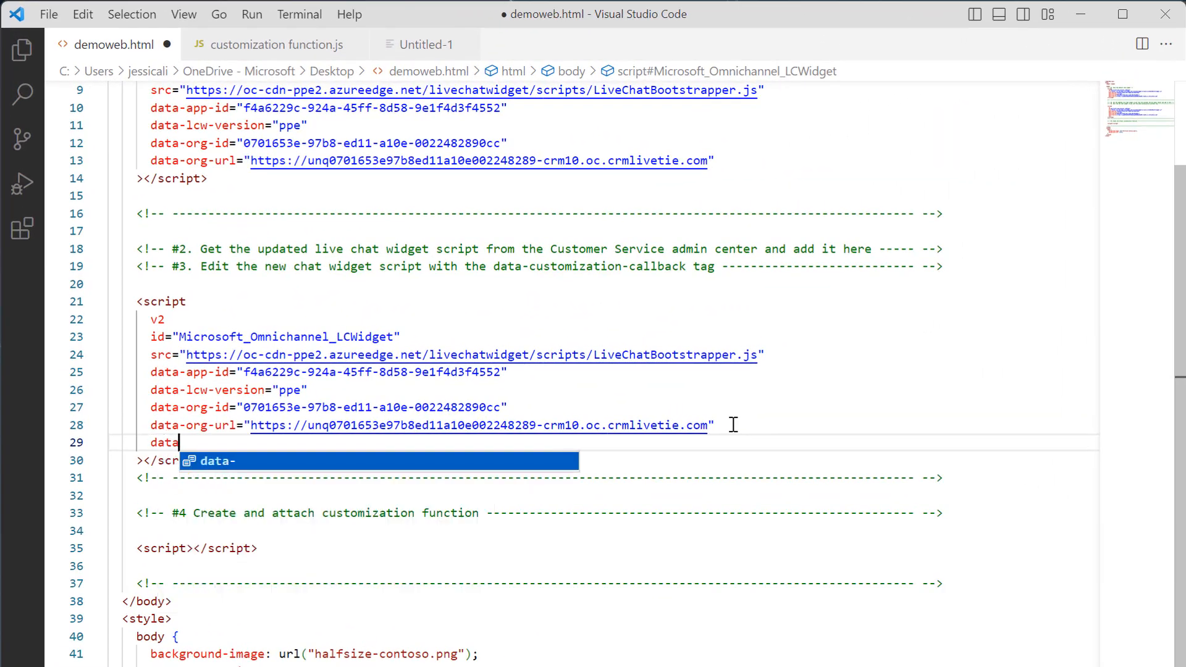
type("-customization-callbac")
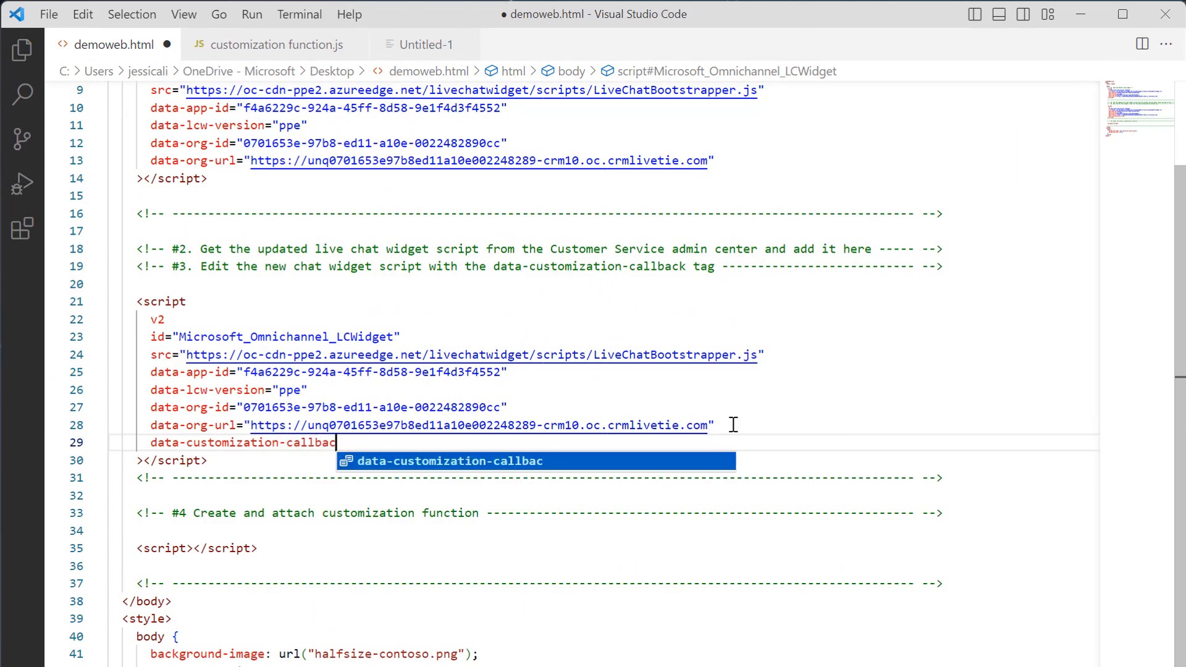
type("= \"lcw")
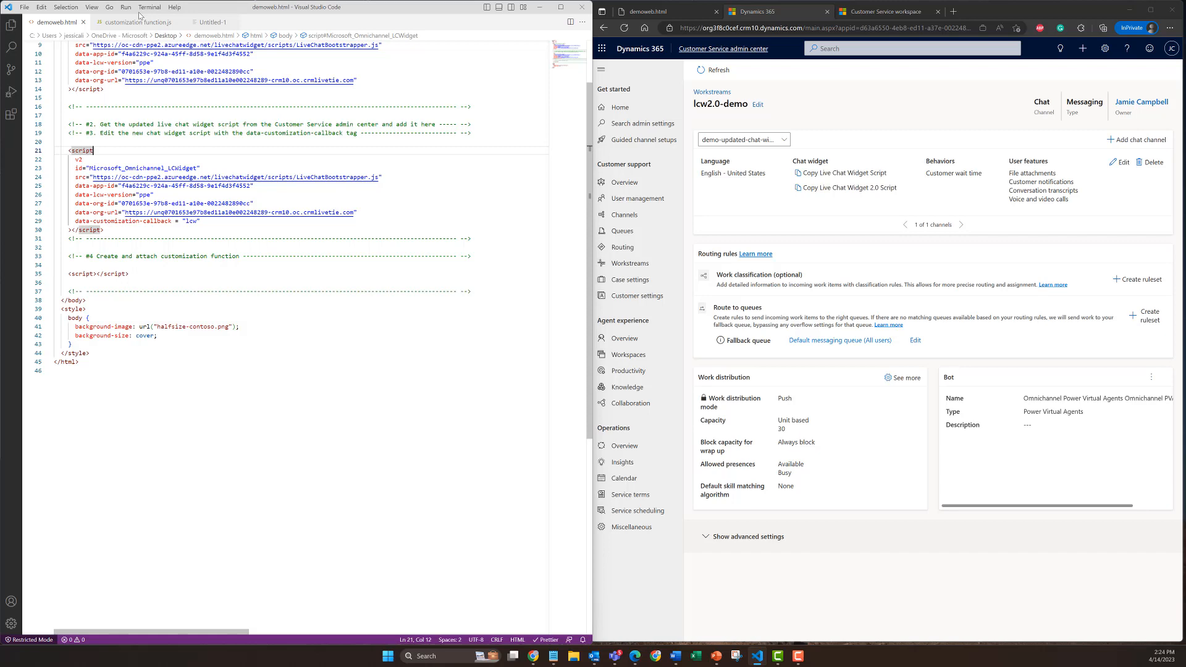
Step: Copy the lcw function from customization function.js into the step 4 script block of demoweb.html
left_click(140, 21)
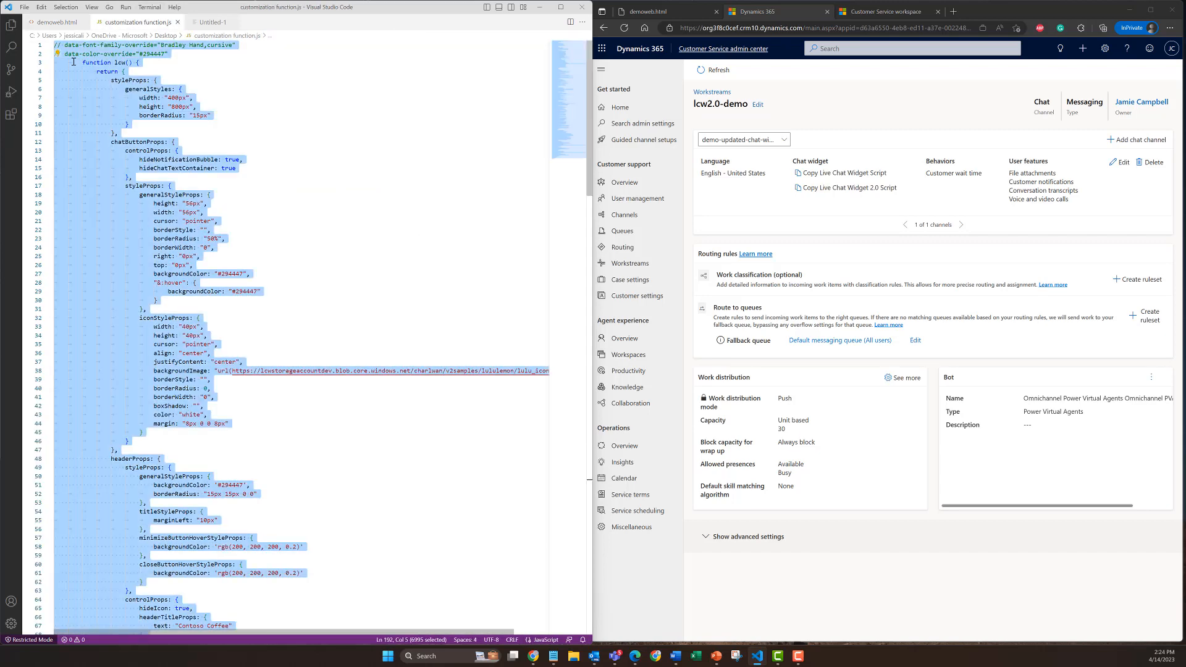
left_click(51, 22)
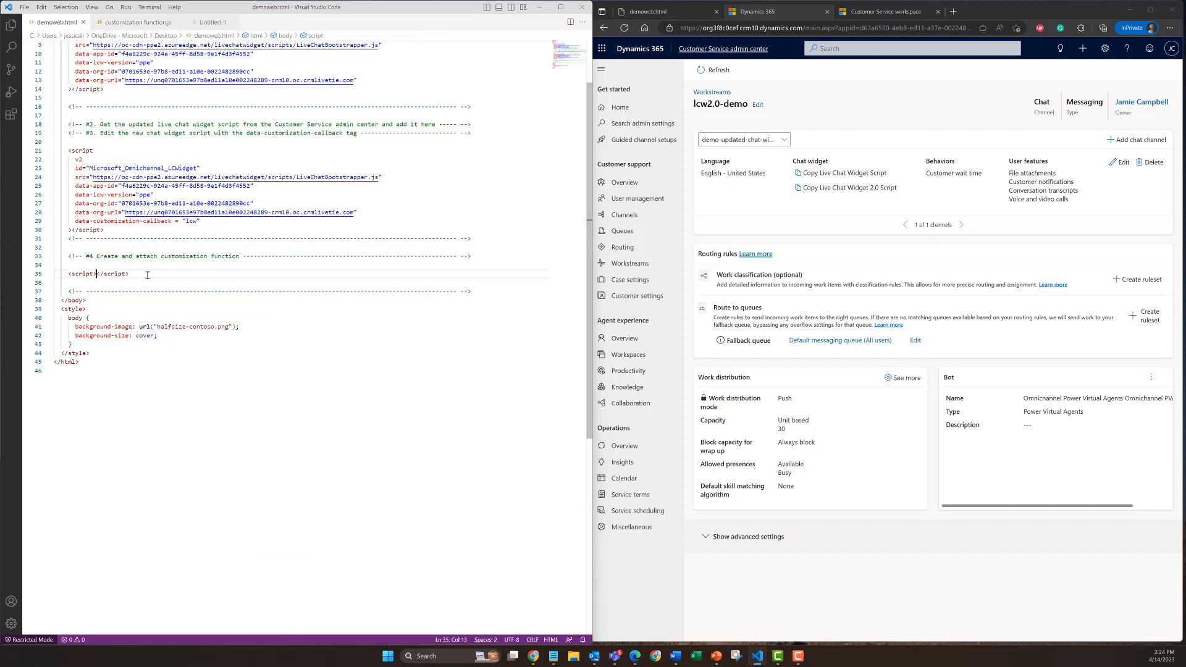
scroll("down", 3)
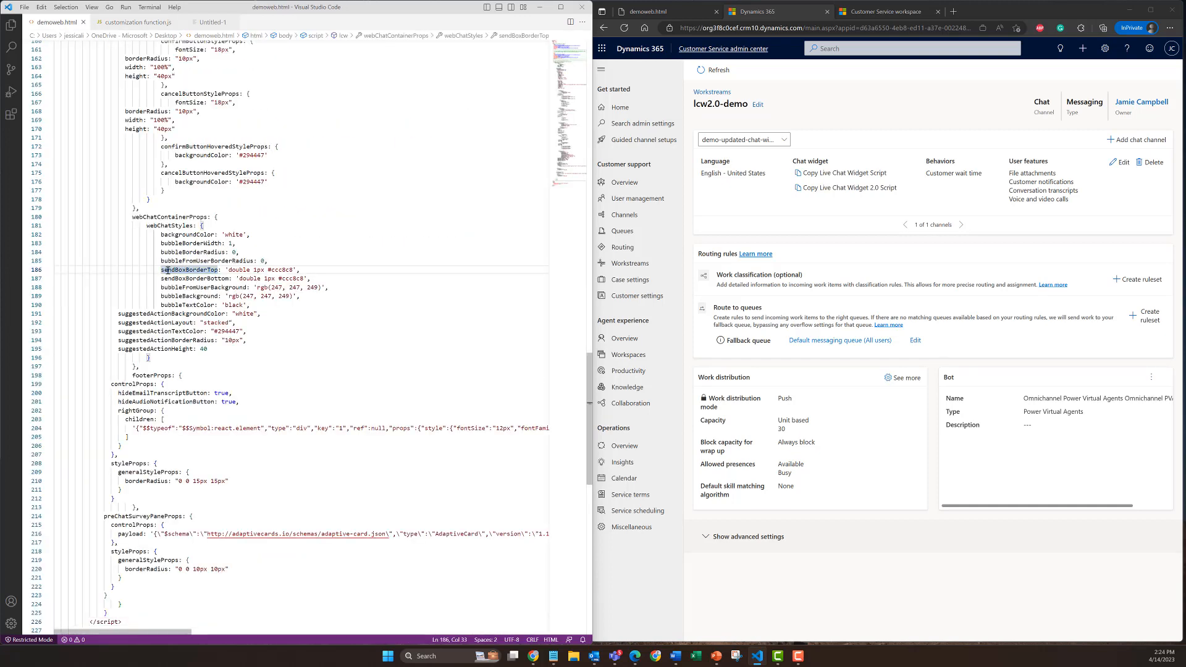
scroll("up", 3)
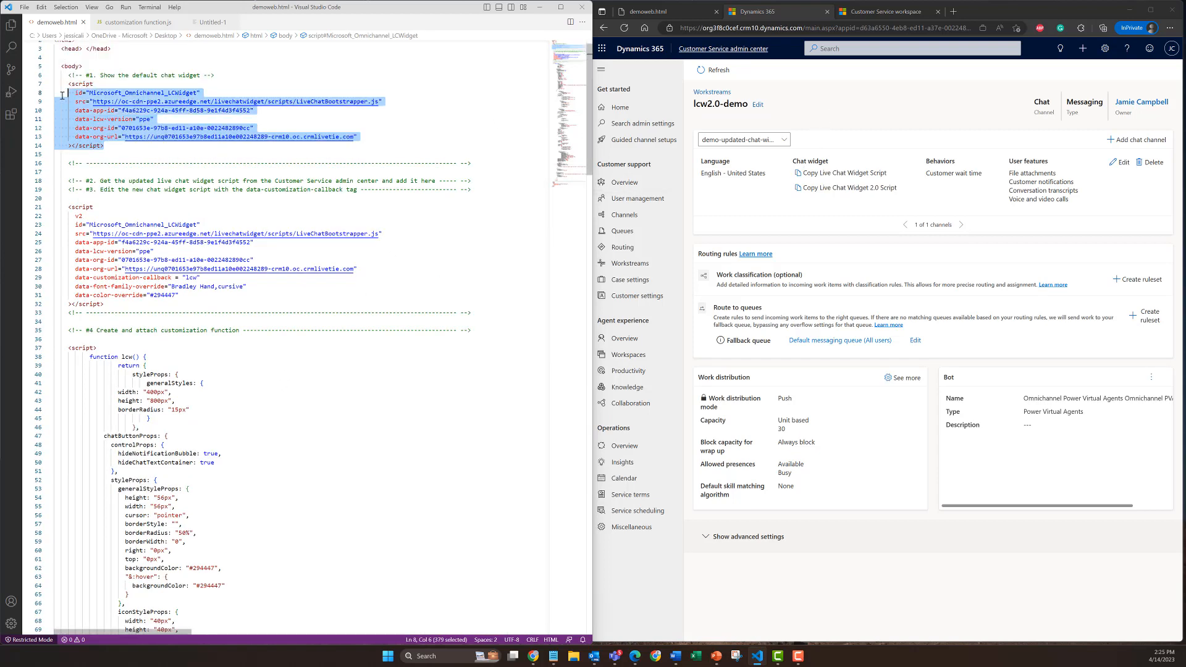
Step: Comment out the default widget script block so only the 2.0 script stays active
left_click(82, 82)
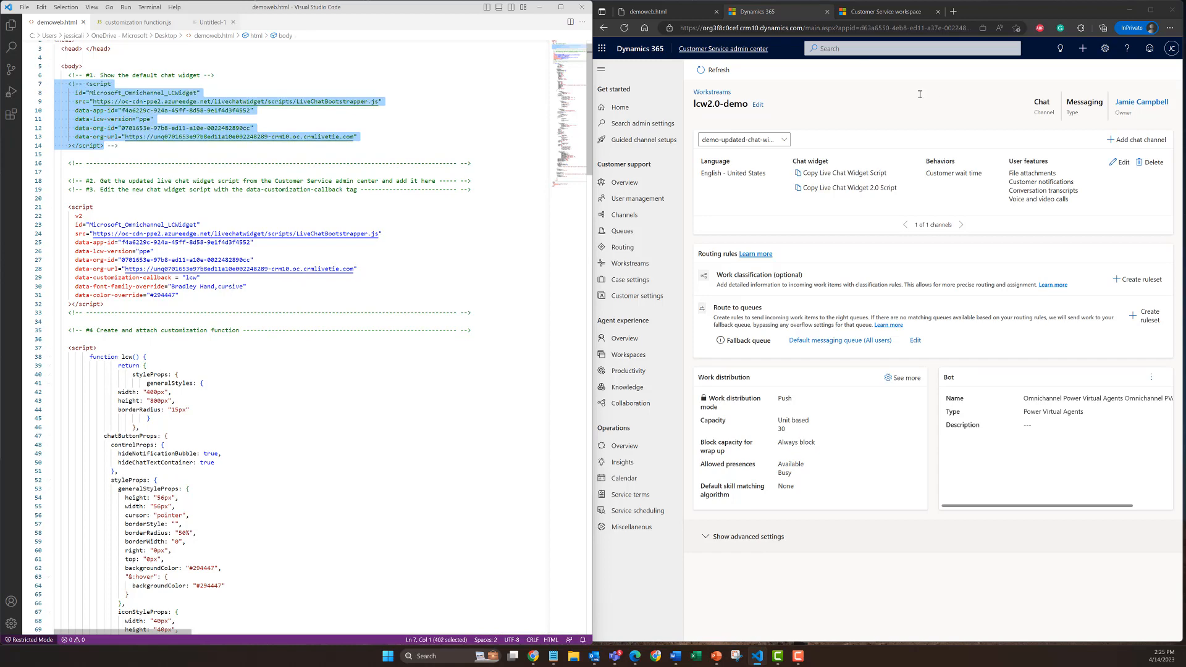
left_click(643, 11)
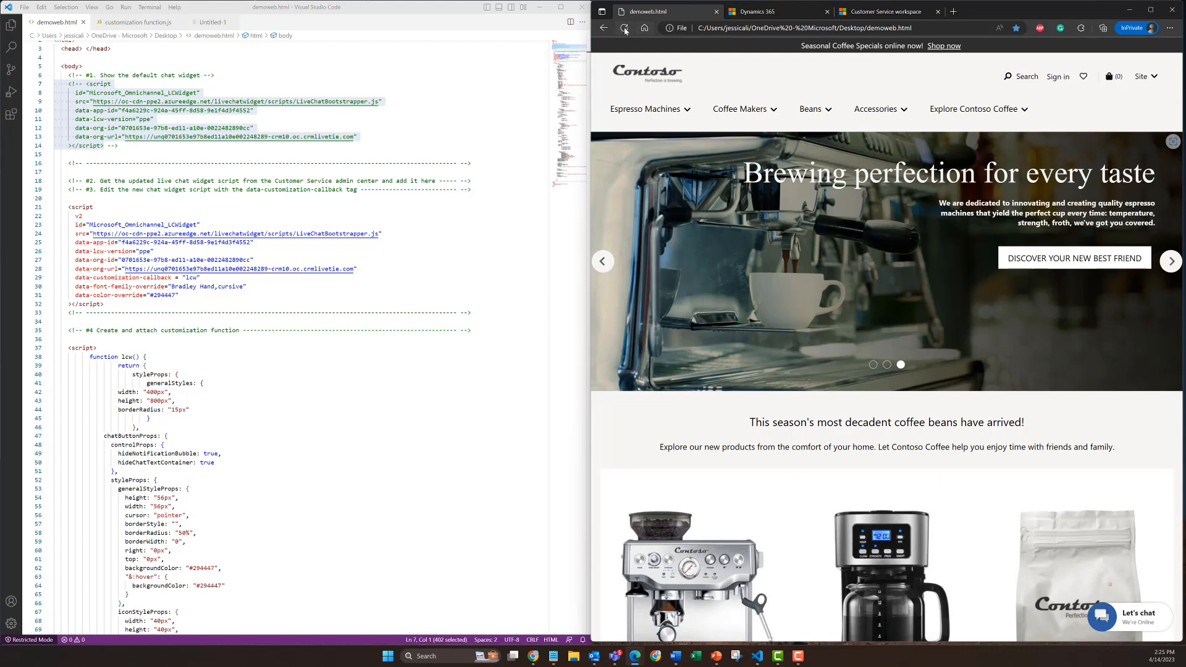
Step: Reload the Contoso page, launch the branded Contoso Coffee widget and stay in the chat at the End Chat prompt
left_click(624, 29)
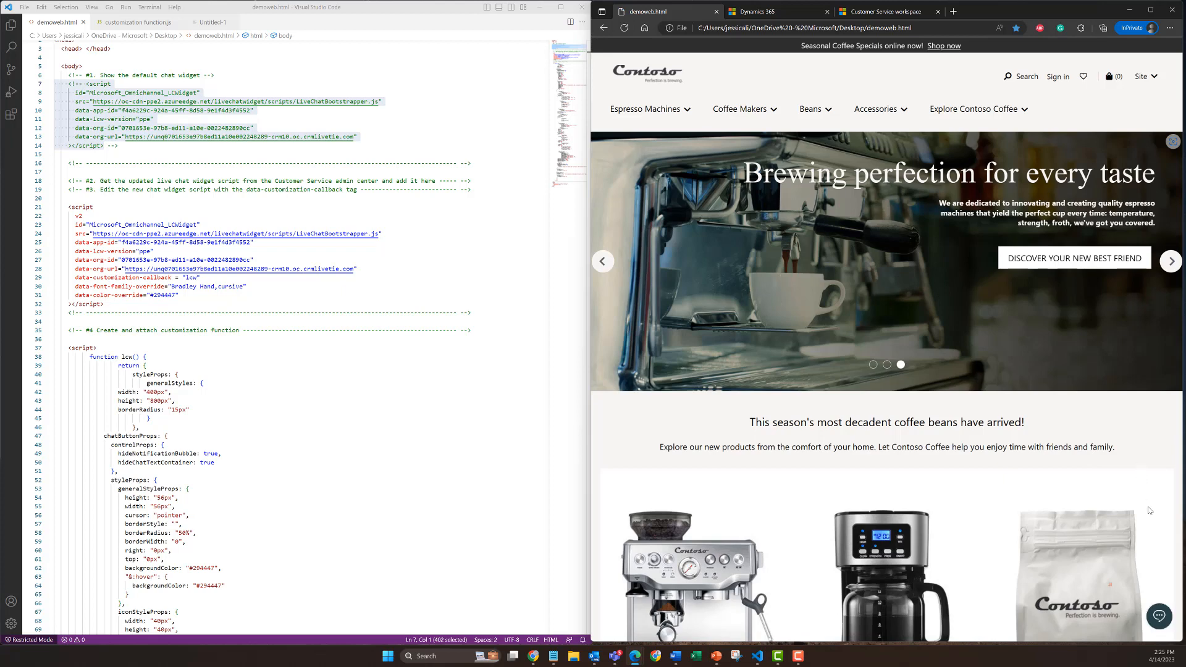
left_click(1174, 616)
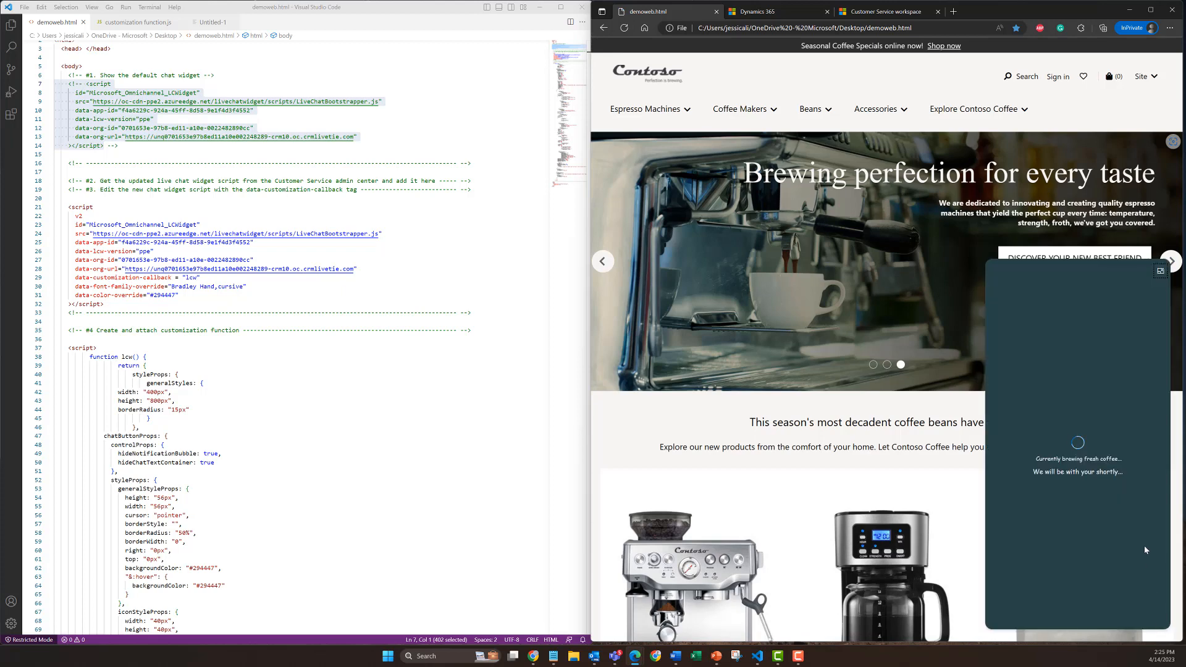
mouse_move(1146, 339)
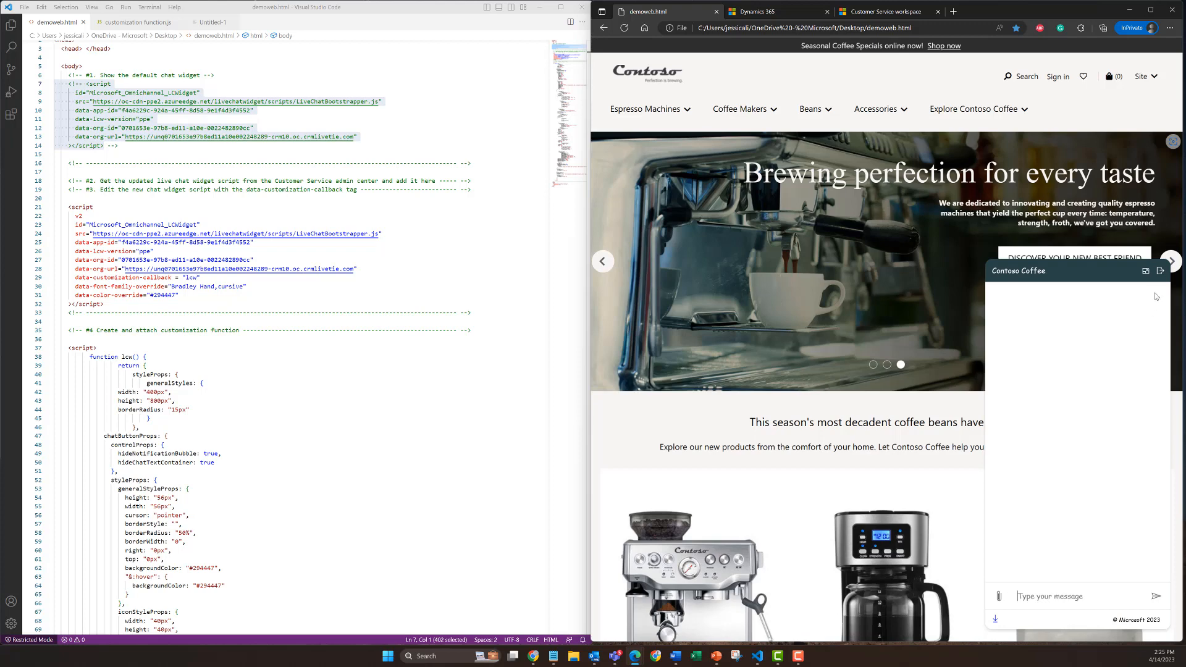
mouse_move(1155, 275)
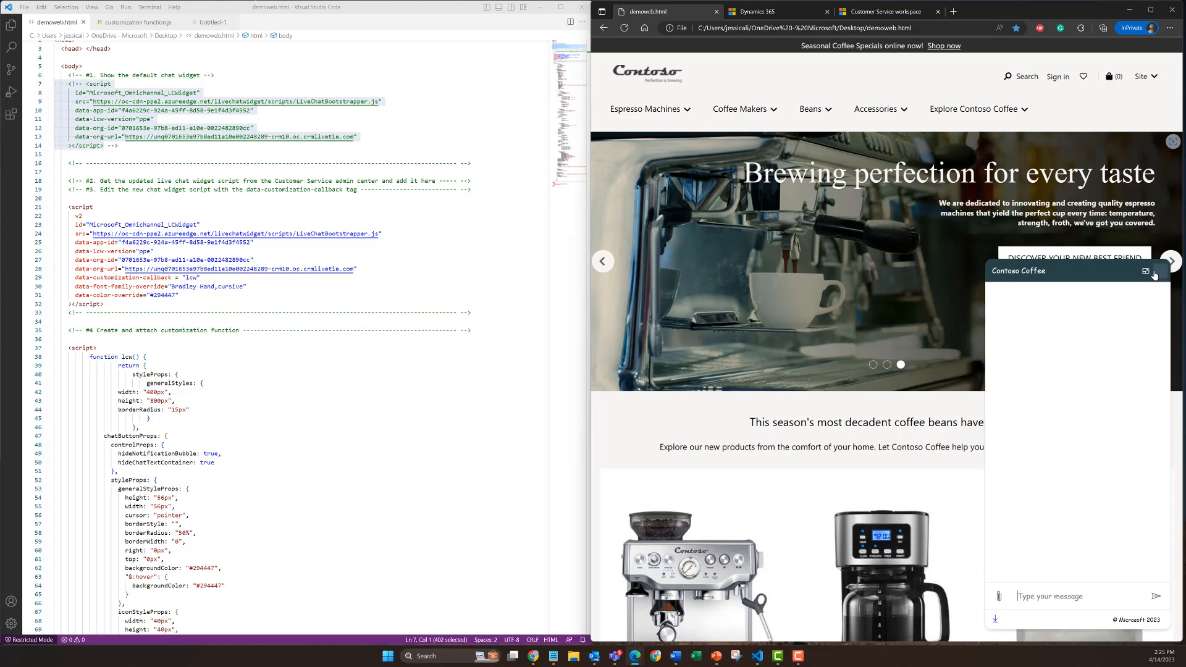
left_click(1159, 271)
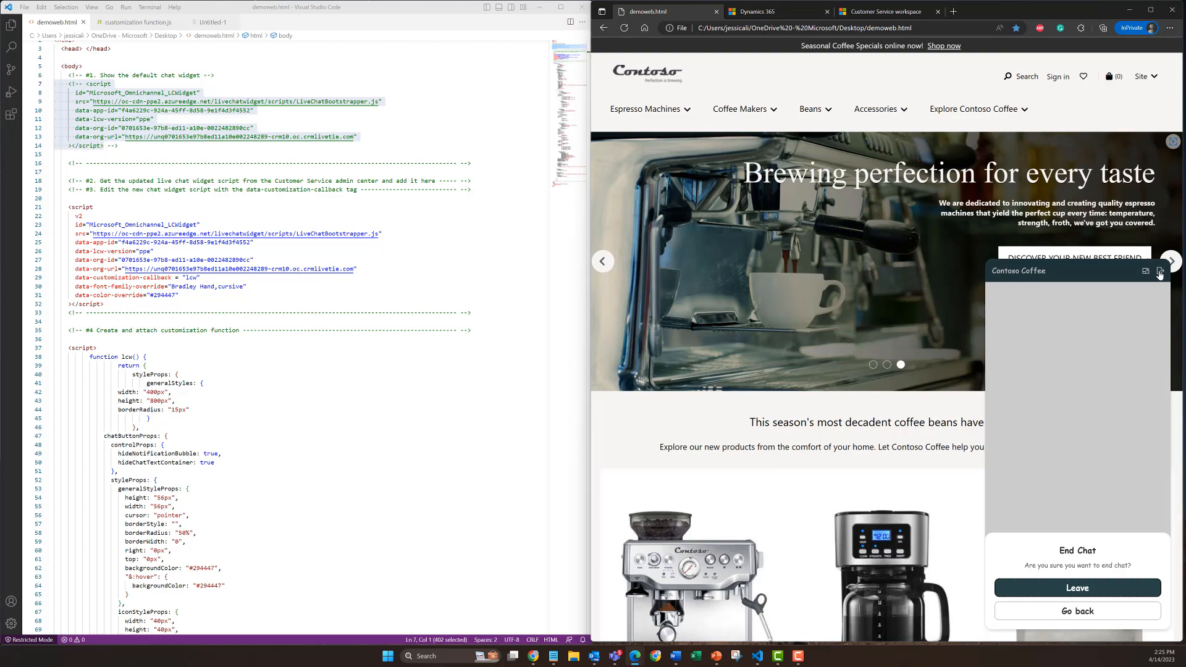
left_click(1077, 610)
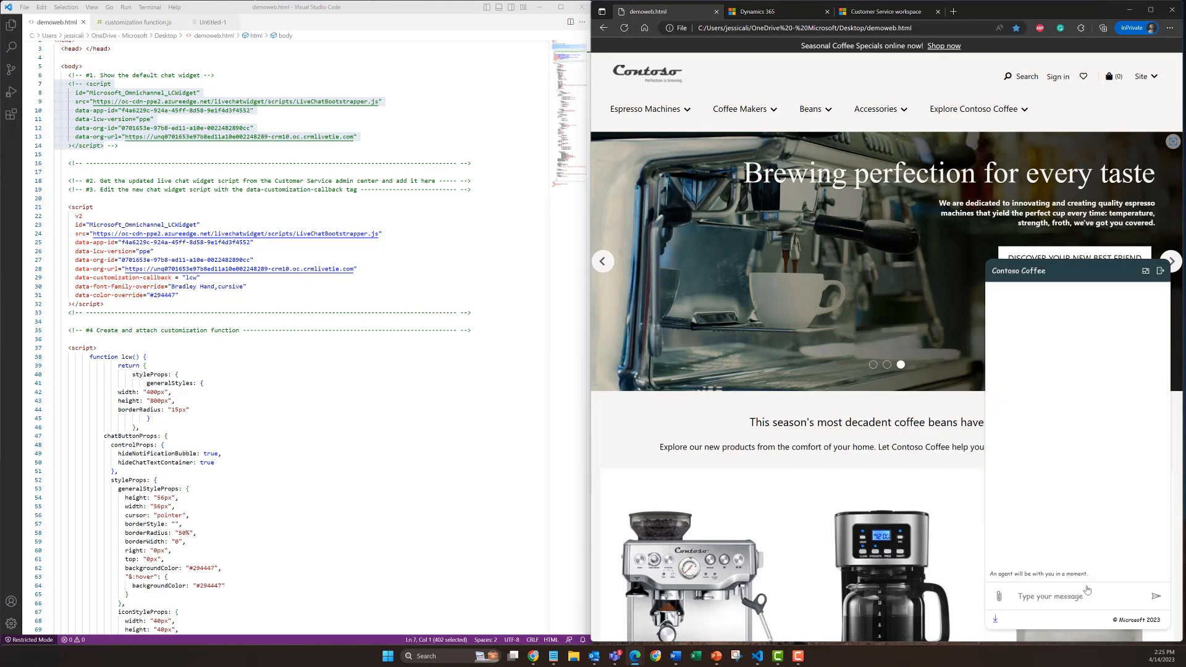
left_click(1160, 270)
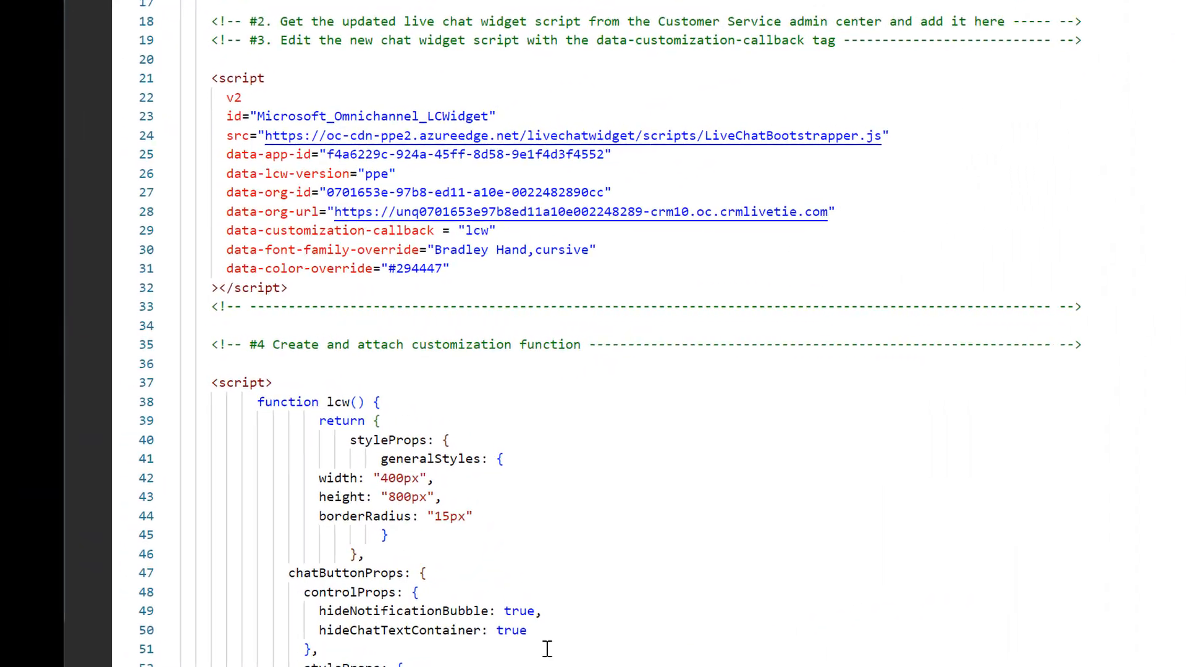
Step: Lower the chat window height in the lcw function's generalStyles
left_click(438, 479)
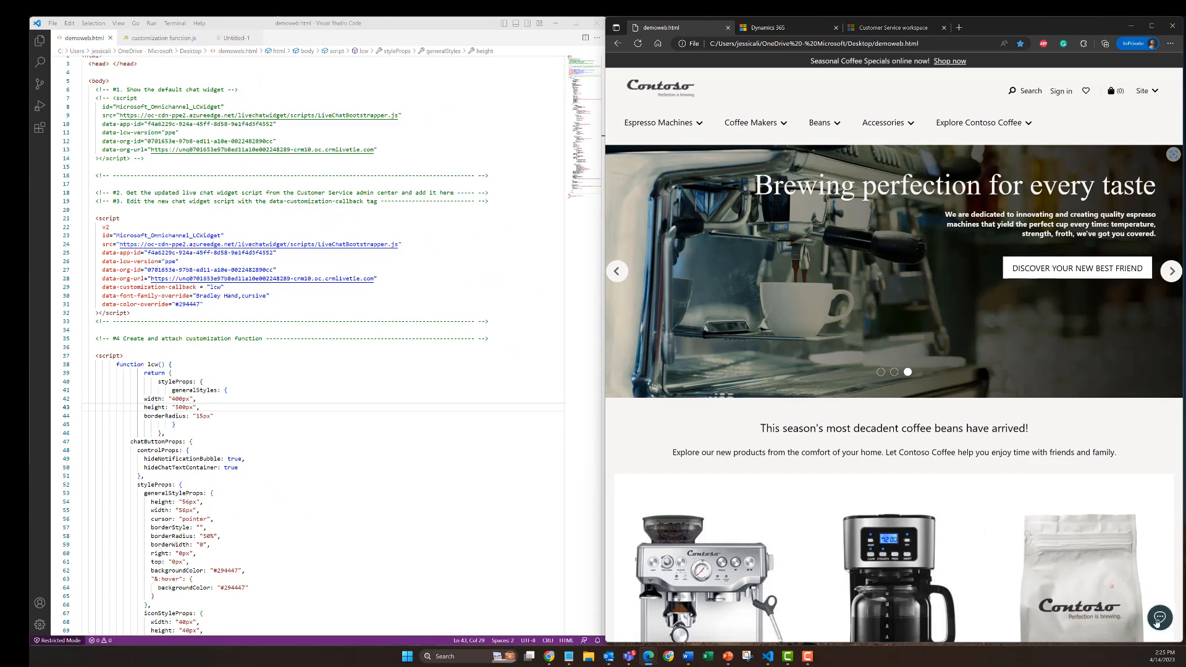
Step: Reopen the shorter Contoso Coffee chat window and bring up the End Chat prompt
left_click(1158, 619)
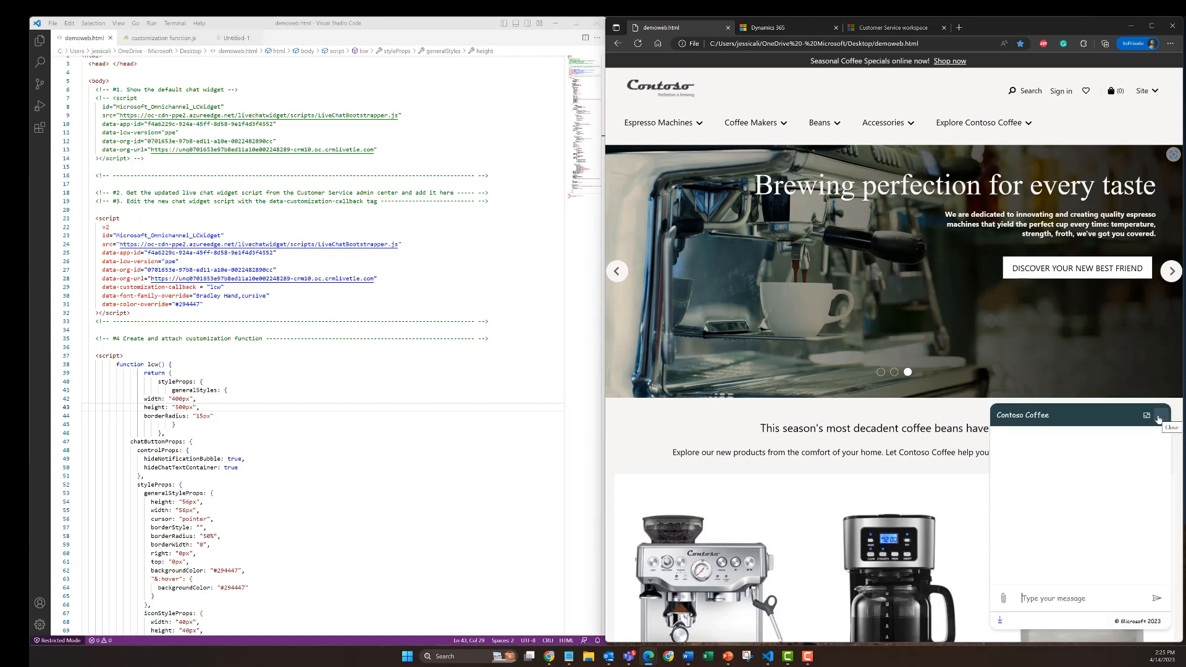
left_click(1160, 415)
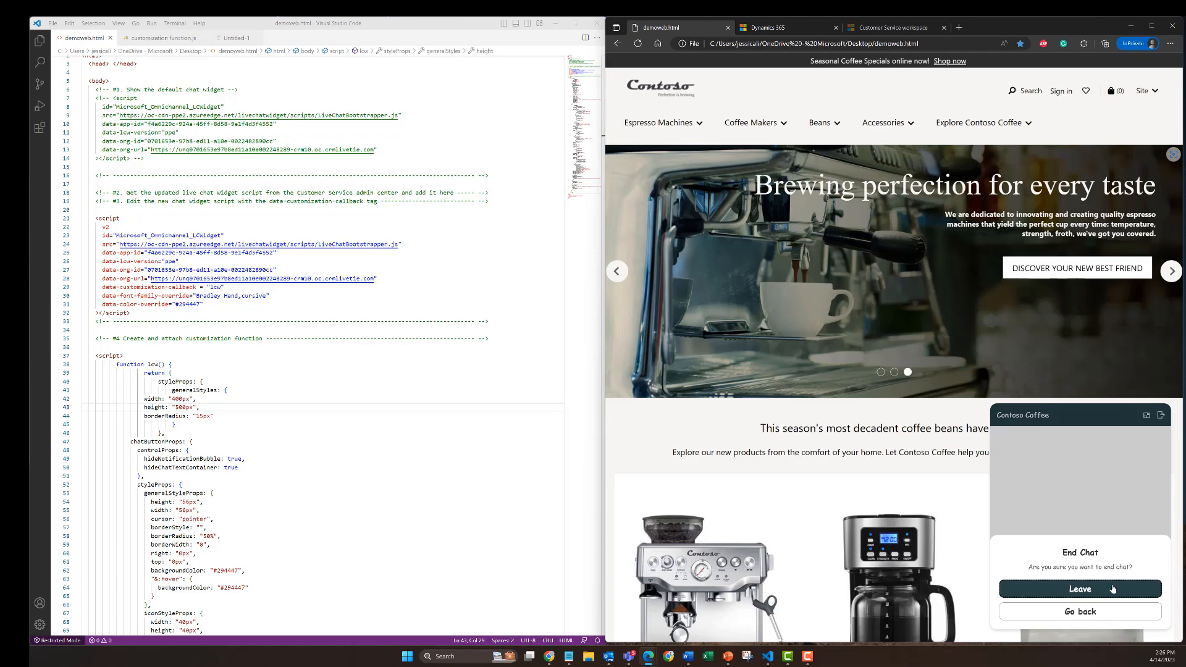